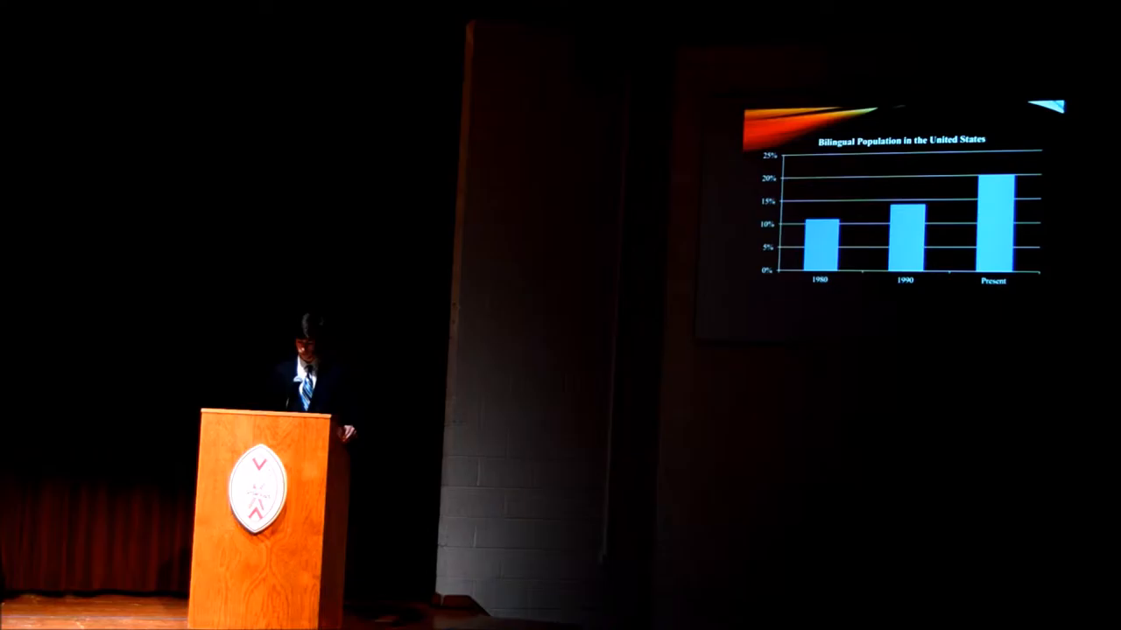
pyautogui.press('Right')
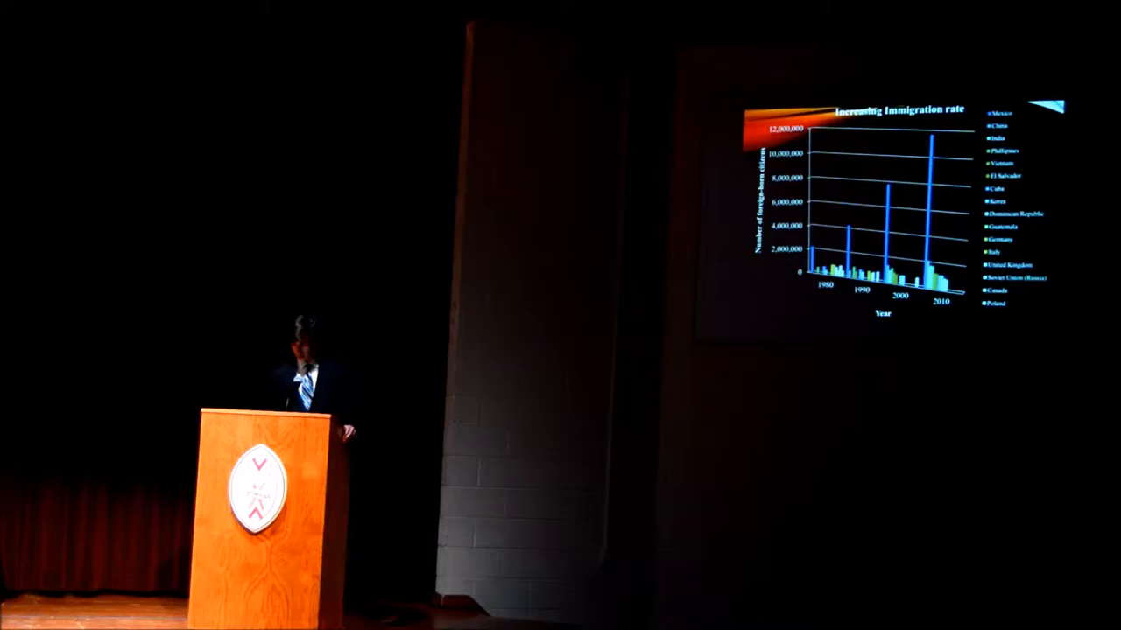